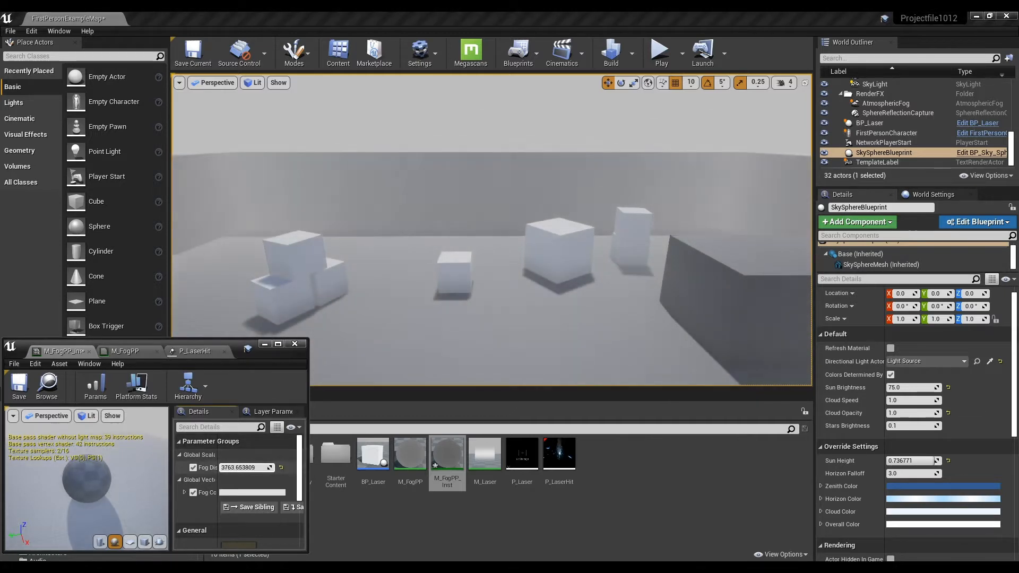
# Create a basic material named M_FogPP in Content and open it in the material editor.
pyautogui.write('2243.427734')
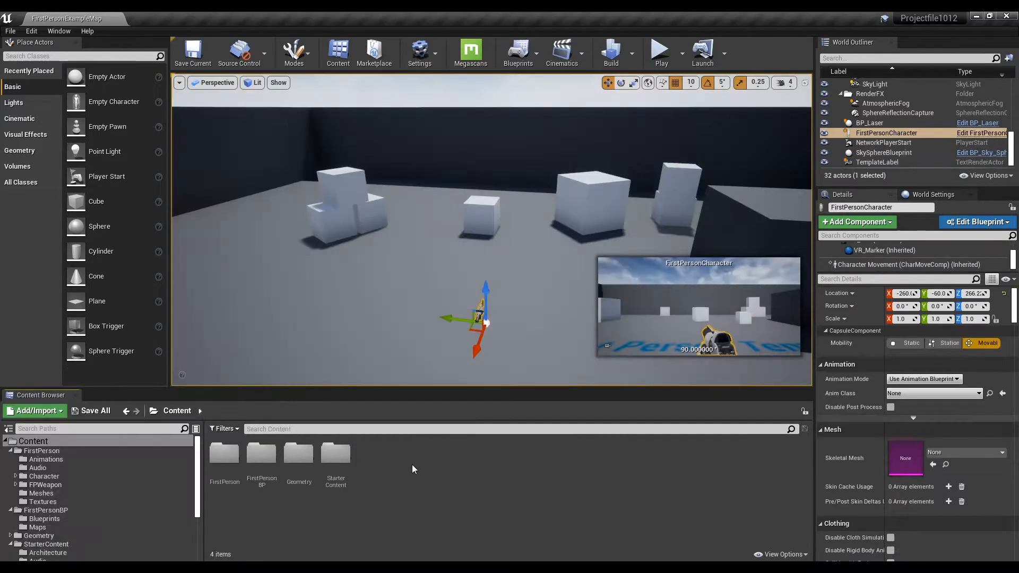
pyautogui.rightClick(412, 469)
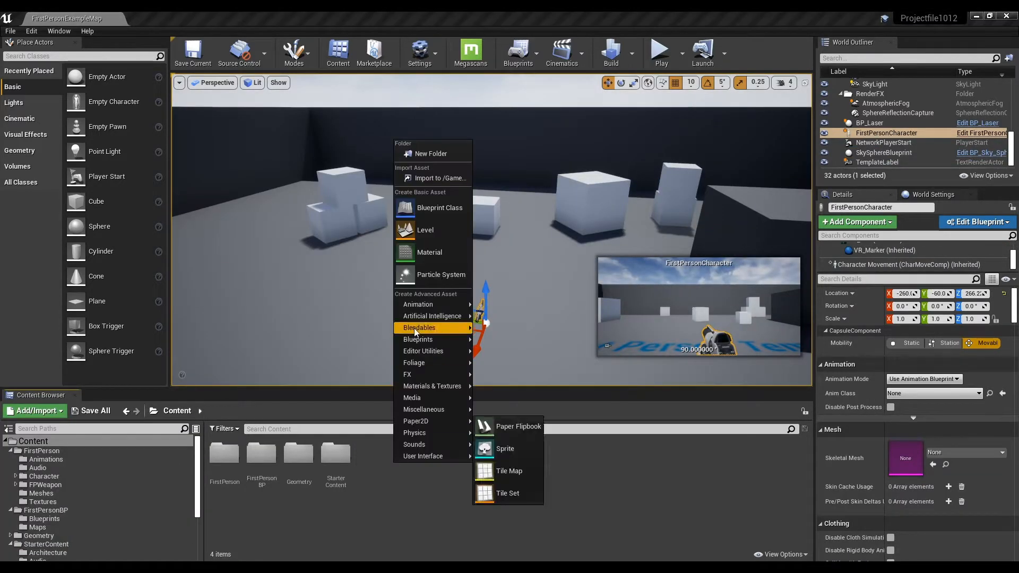
pyautogui.click(429, 252)
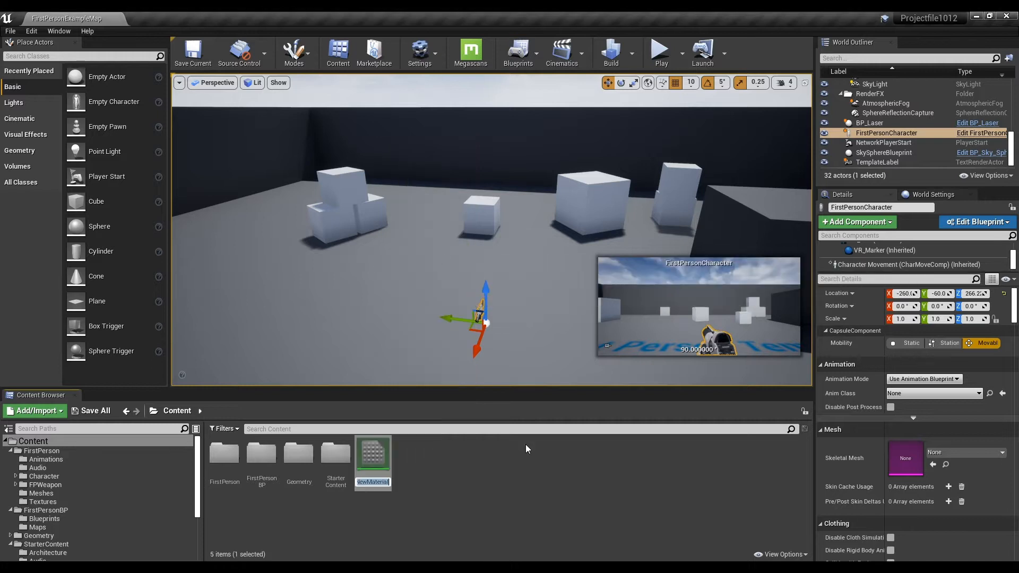
pyautogui.write('M_Fo')
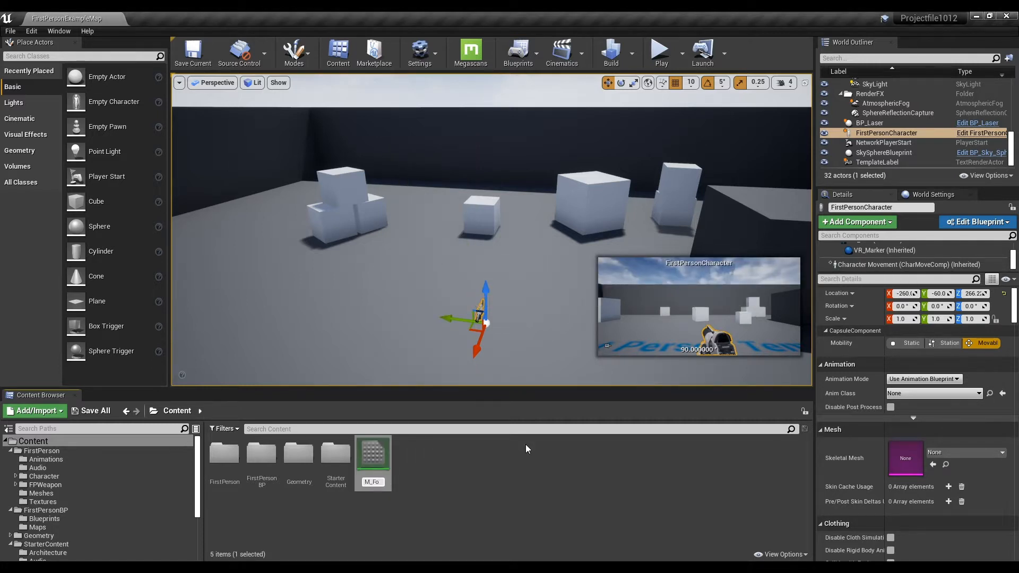
pyautogui.click(372, 453)
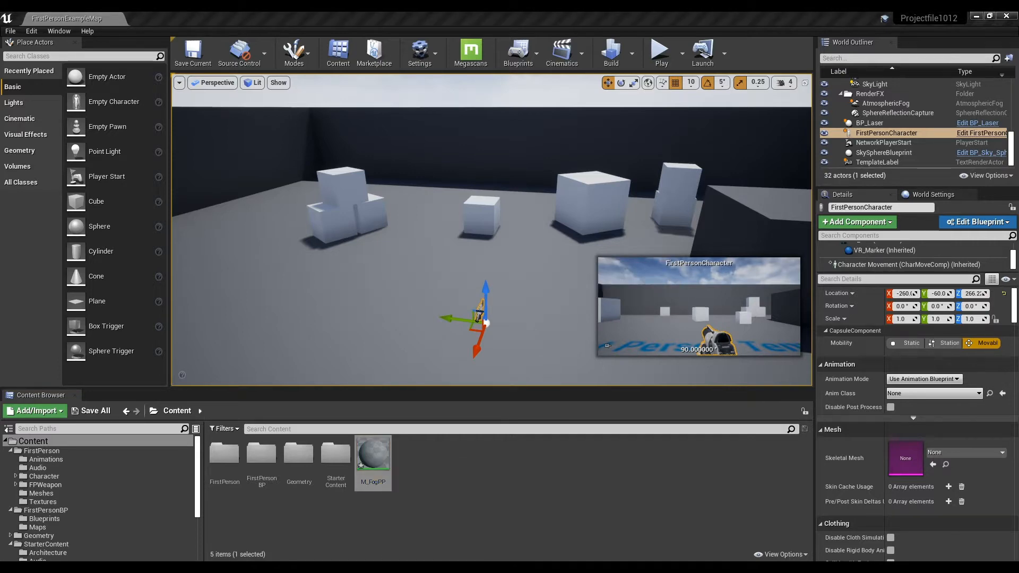
pyautogui.doubleClick(373, 451)
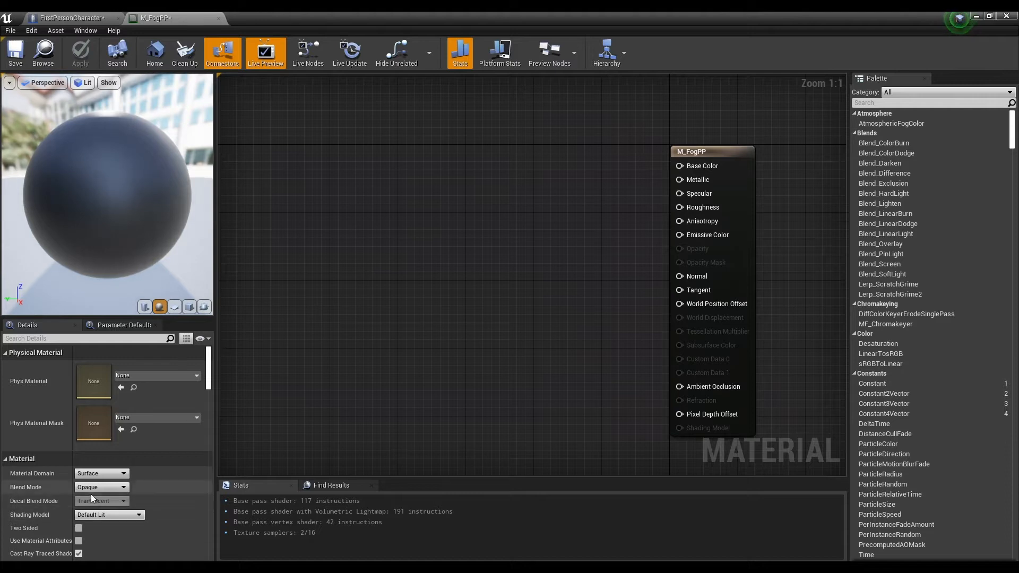
# Set M_FogPP's Material Domain to Post Process.
pyautogui.click(101, 474)
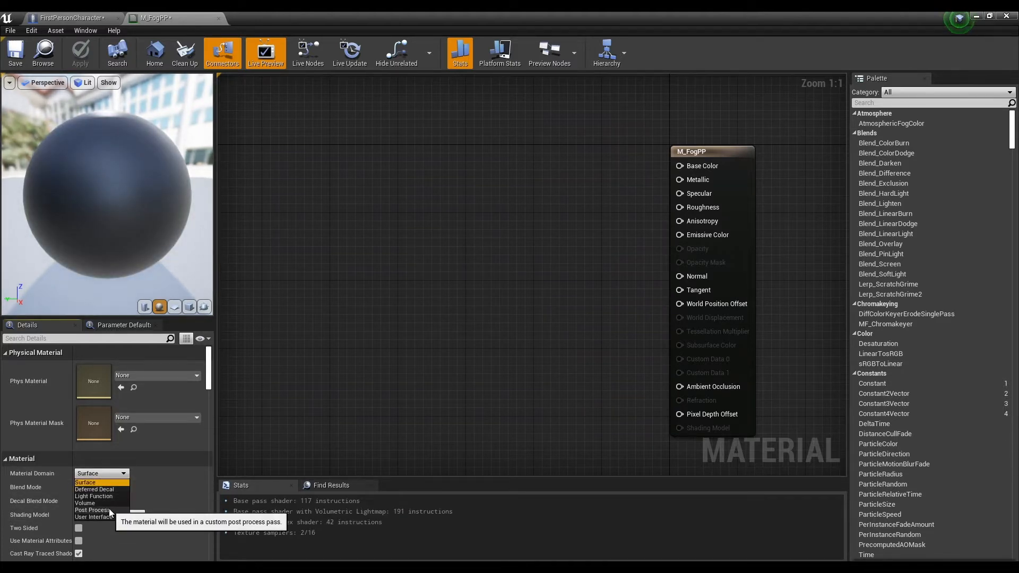
pyautogui.click(93, 510)
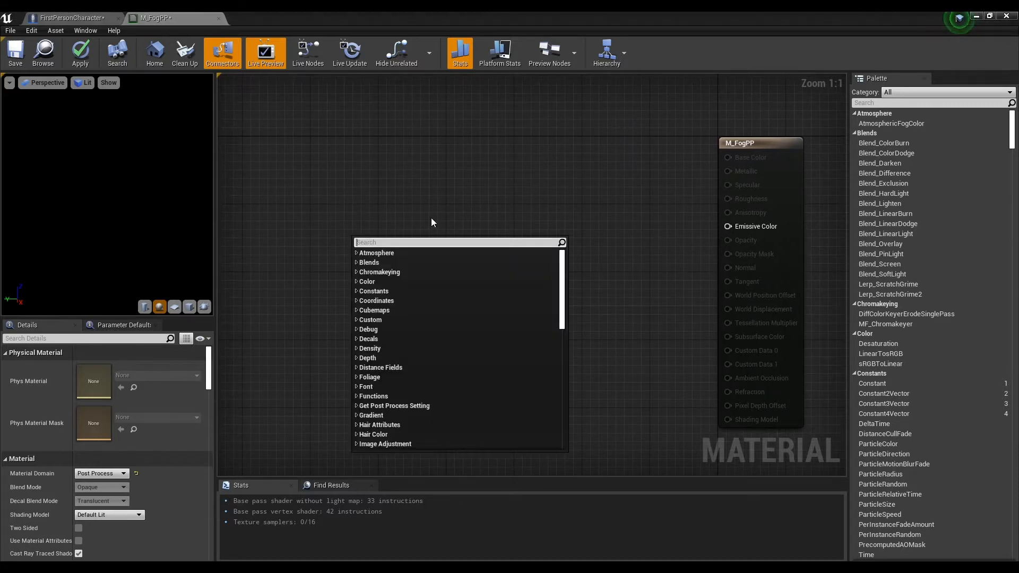
# Add Absolute World Position and Camera Position nodes, subtract them, and add a VectorLength node.
pyautogui.write('world position')
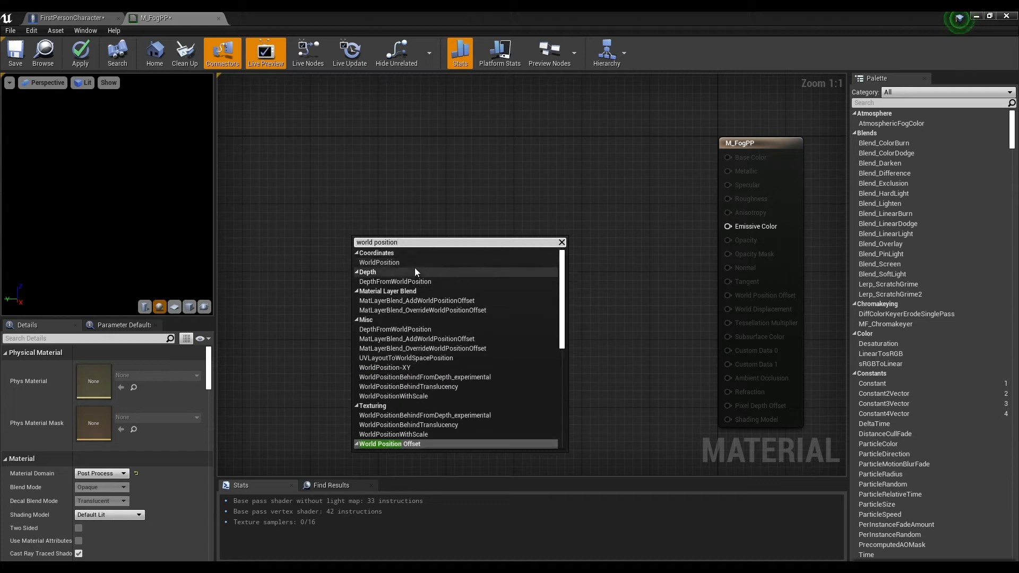
pyautogui.click(379, 261)
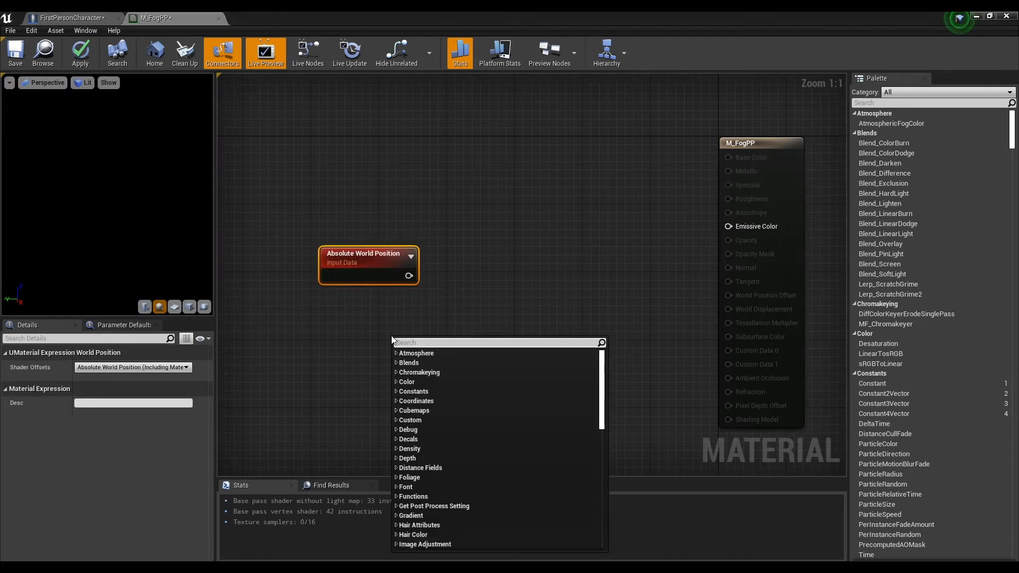
pyautogui.write('camra')
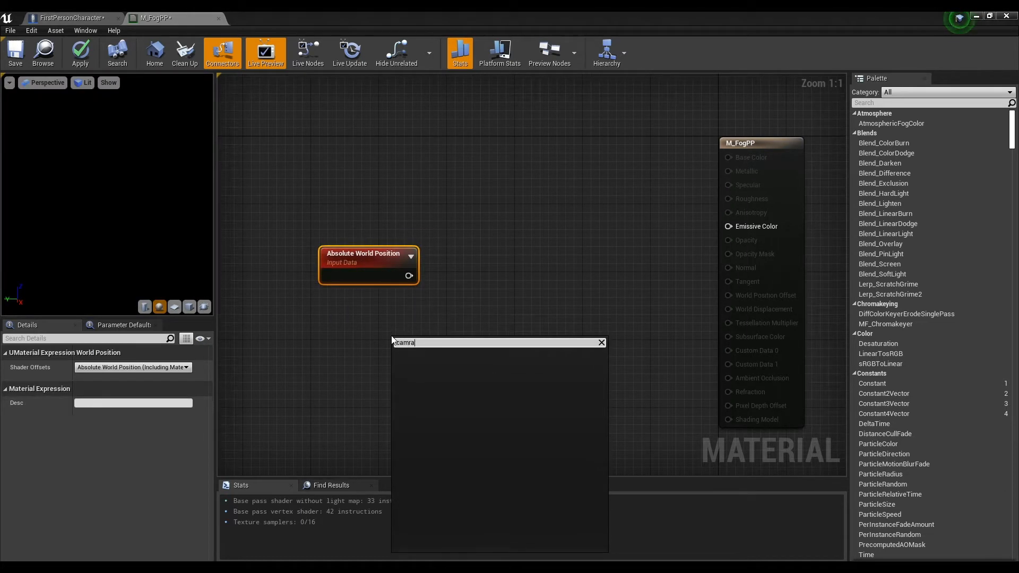
pyautogui.write('camera')
pyautogui.write('v')
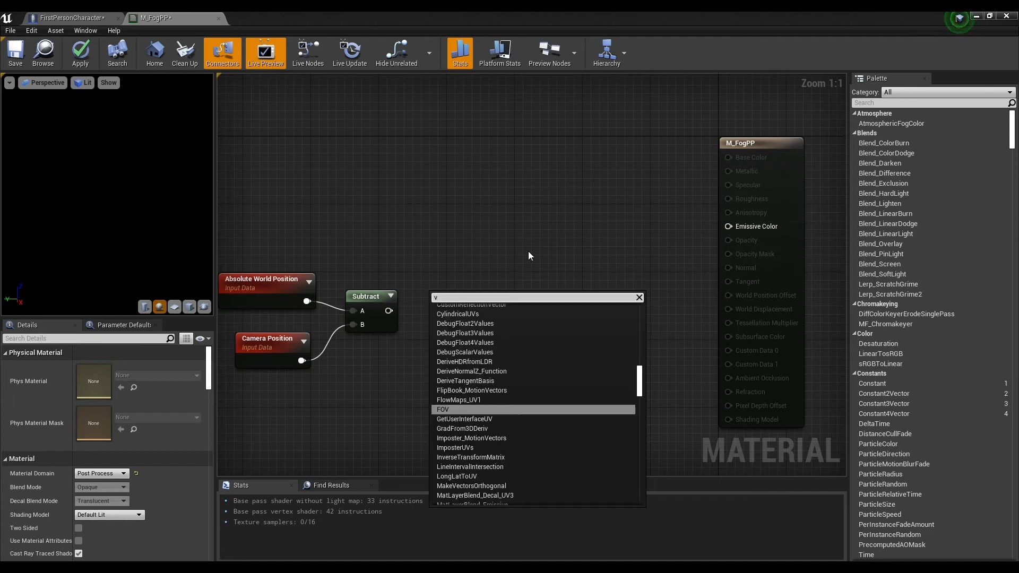
pyautogui.write('ector')
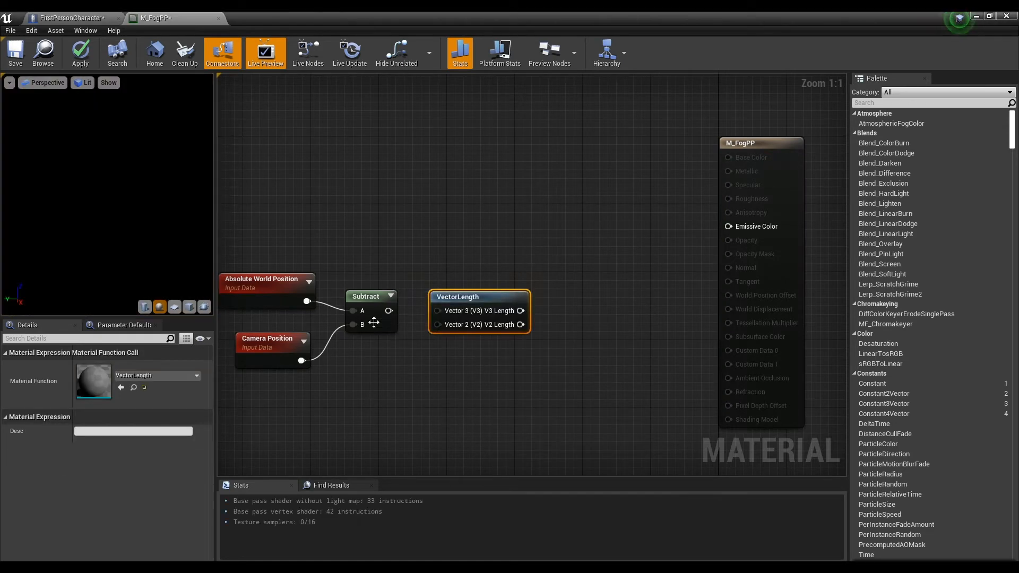
# Wire Subtract into VectorLength, add a Fog Distance parameter of 2000, and connect VectorLength to Divide.
pyautogui.moveTo(388, 311); pyautogui.dragTo(439, 310)
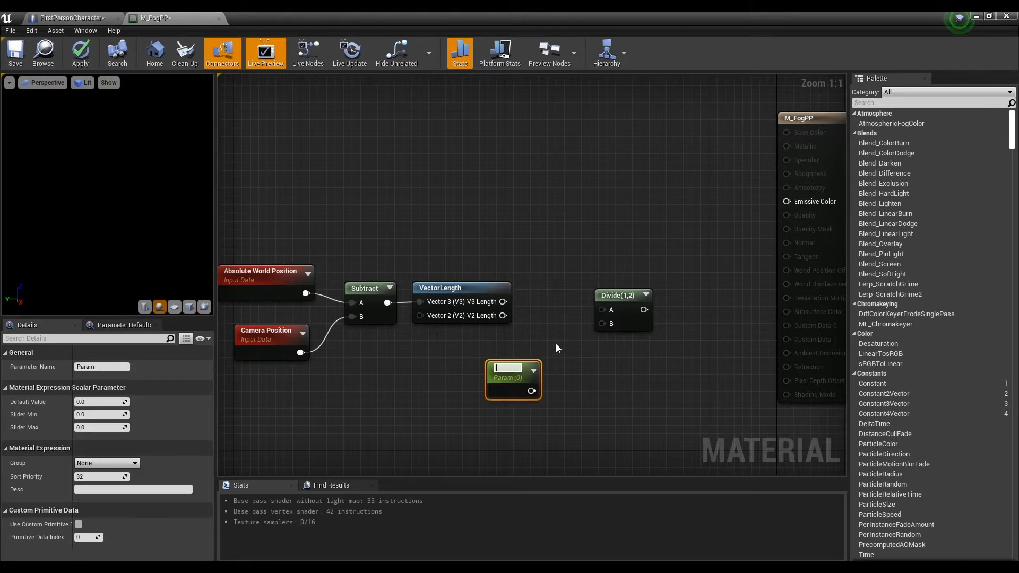
pyautogui.write('Fog Distance')
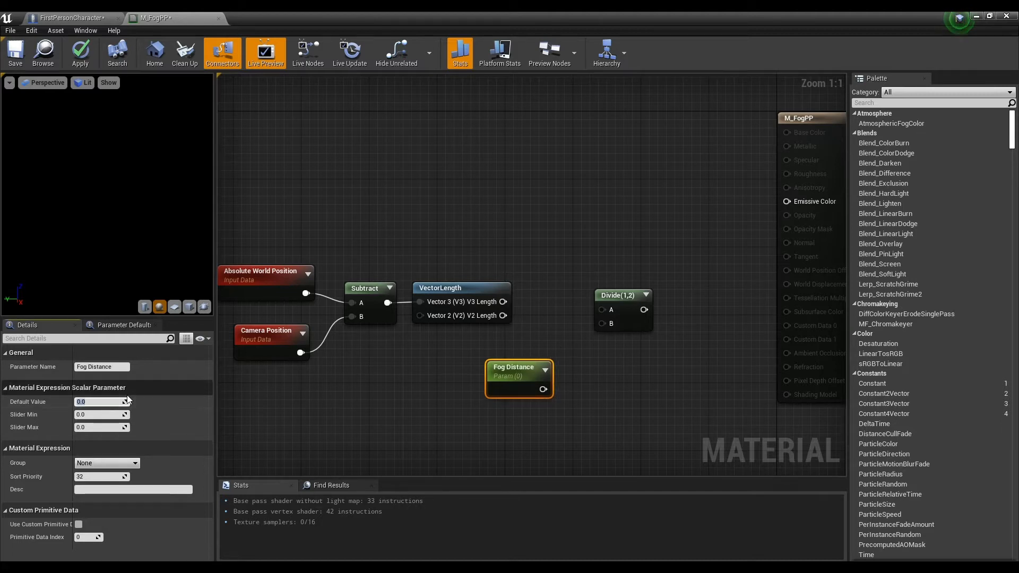
pyautogui.write('20000.0')
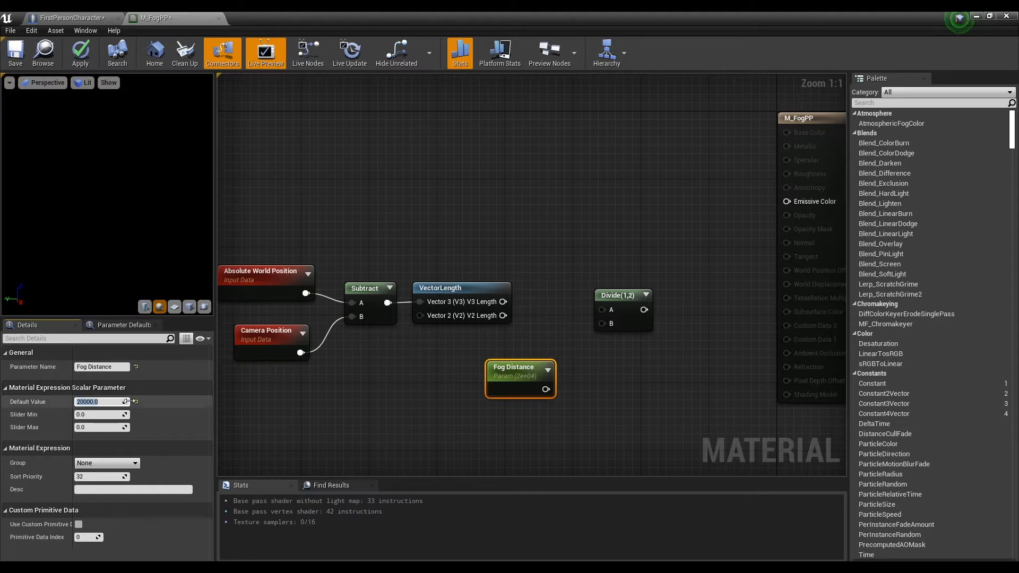
pyautogui.write('2000.0')
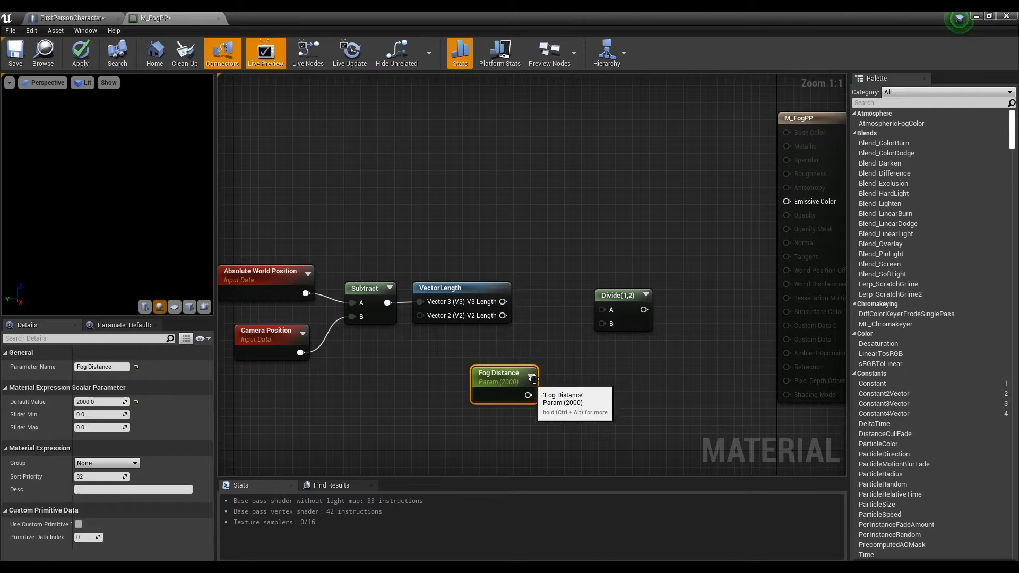
pyautogui.click(602, 288)
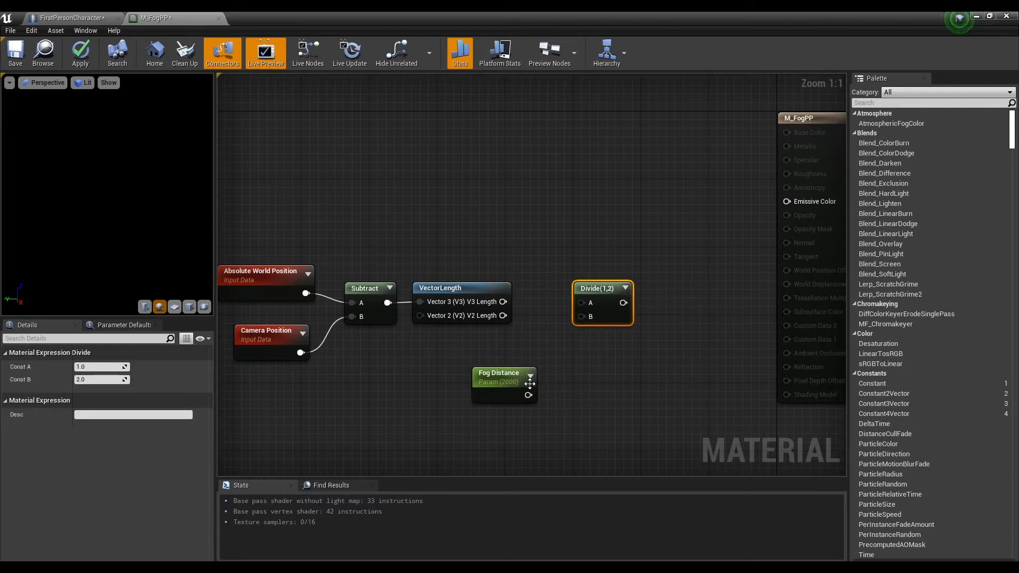
pyautogui.moveTo(531, 397); pyautogui.dragTo(580, 317)
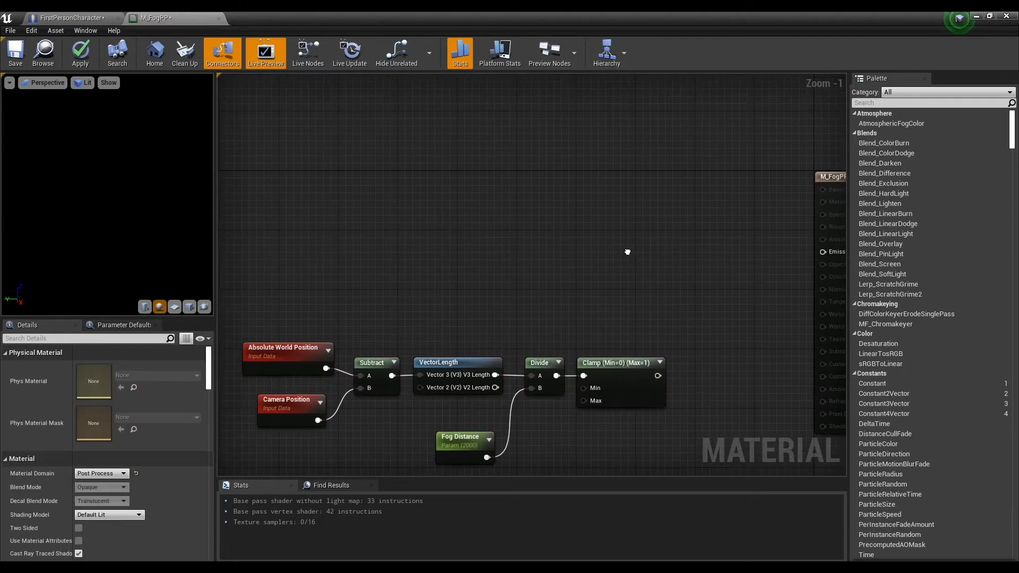
pyautogui.moveTo(684, 248)
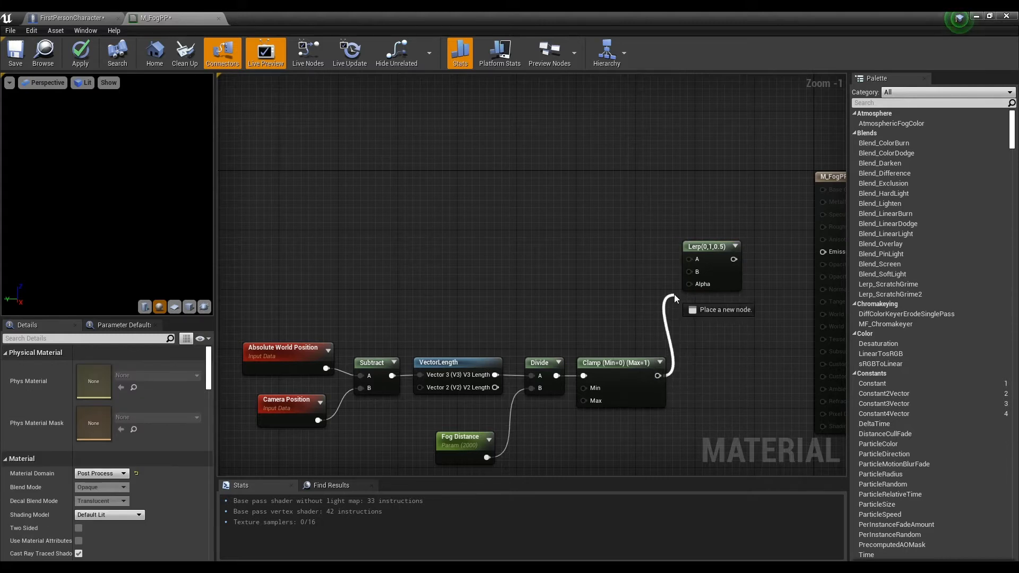
# Place a Lerp node with the clamped fog value driving its Alpha.
pyautogui.click(689, 284)
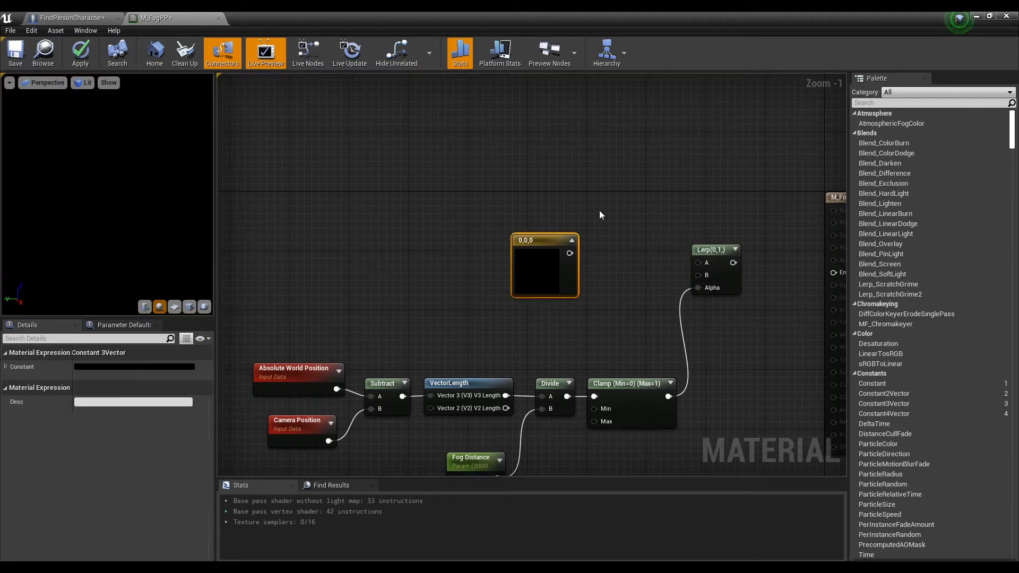
# Convert the constant into a Fog Color parameter set to light grey (0.76).
pyautogui.rightClick(544, 241)
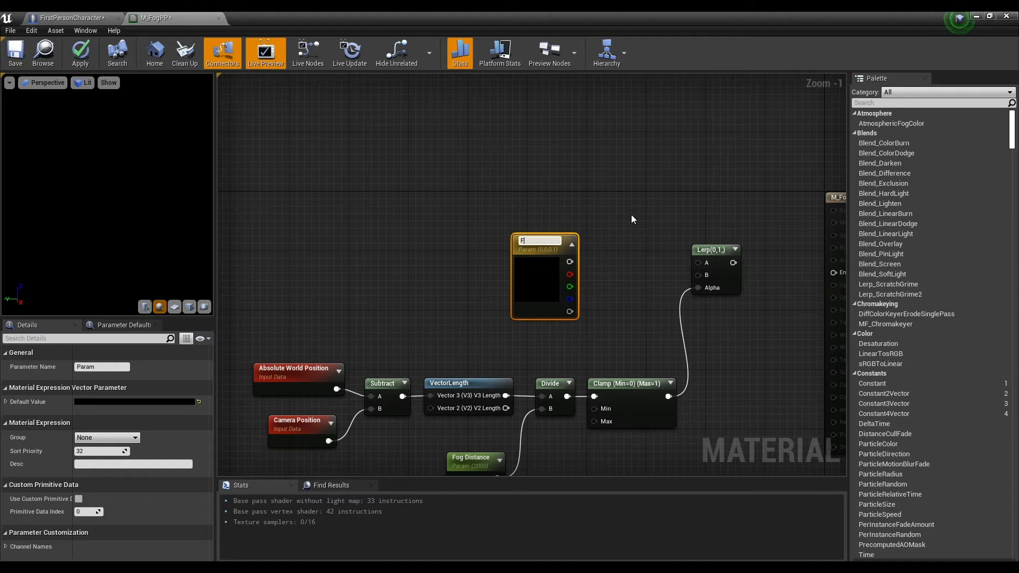
pyautogui.write('Fog Color')
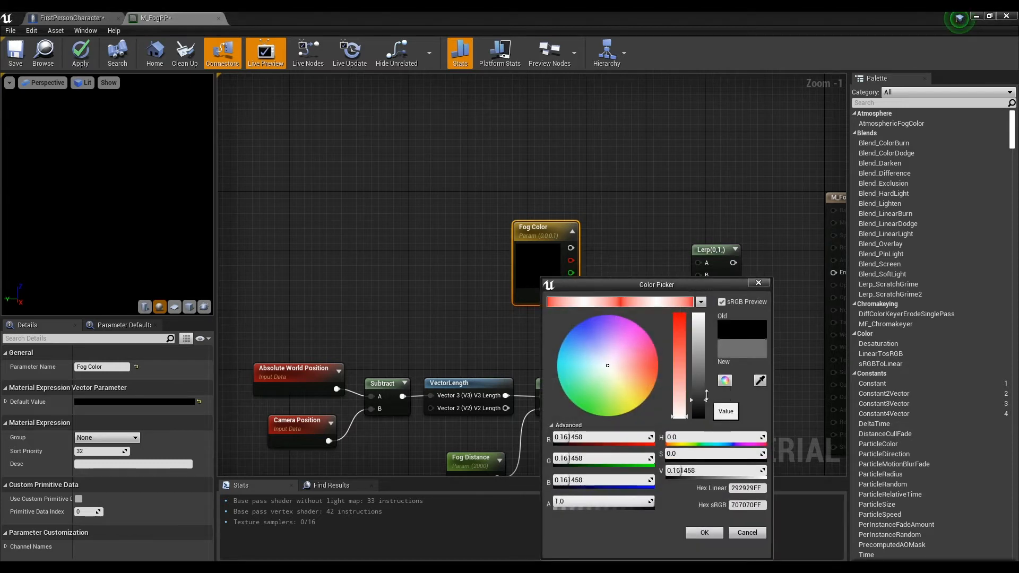
pyautogui.moveTo(691, 398); pyautogui.dragTo(691, 339)
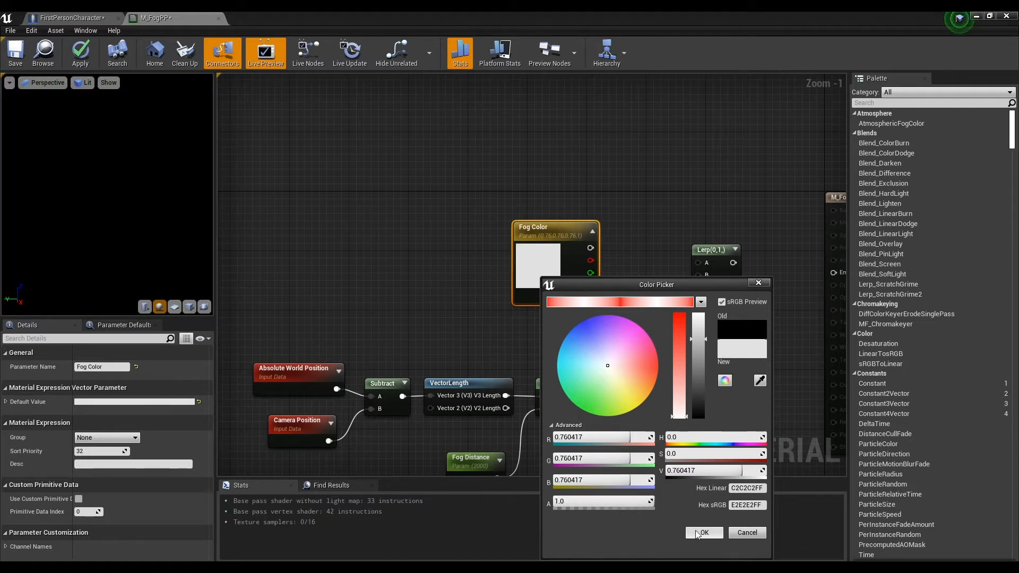
pyautogui.click(703, 532)
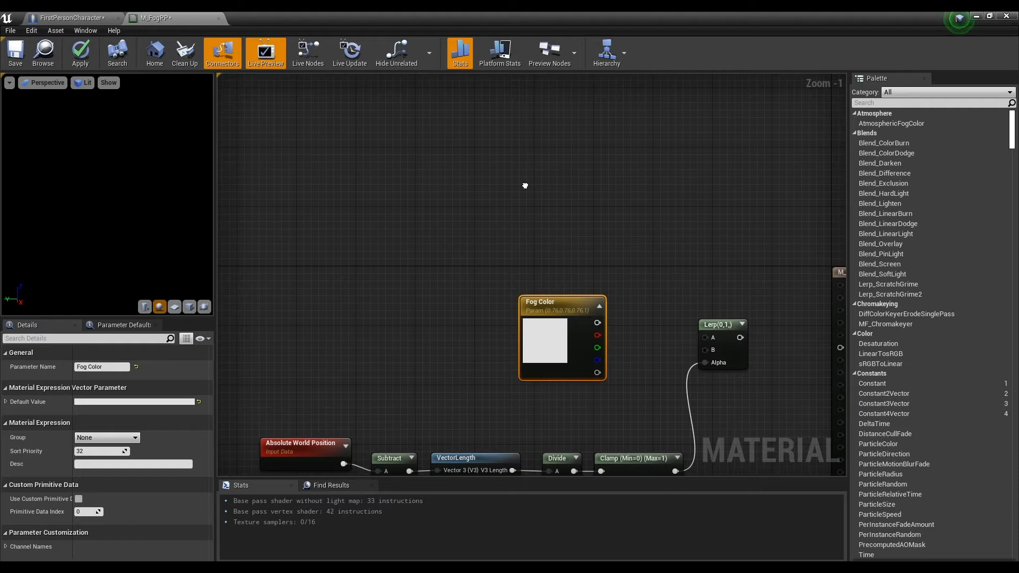
# Add a SceneTexture node and set its Scene Texture Id to PostProcessInput0.
pyautogui.rightClick(524, 186)
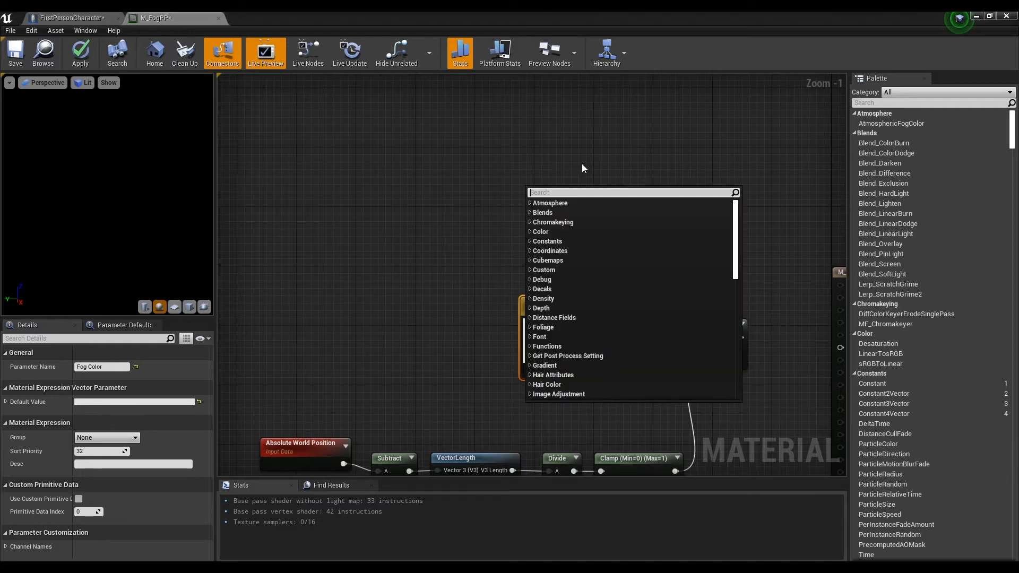
pyautogui.write('scenet')
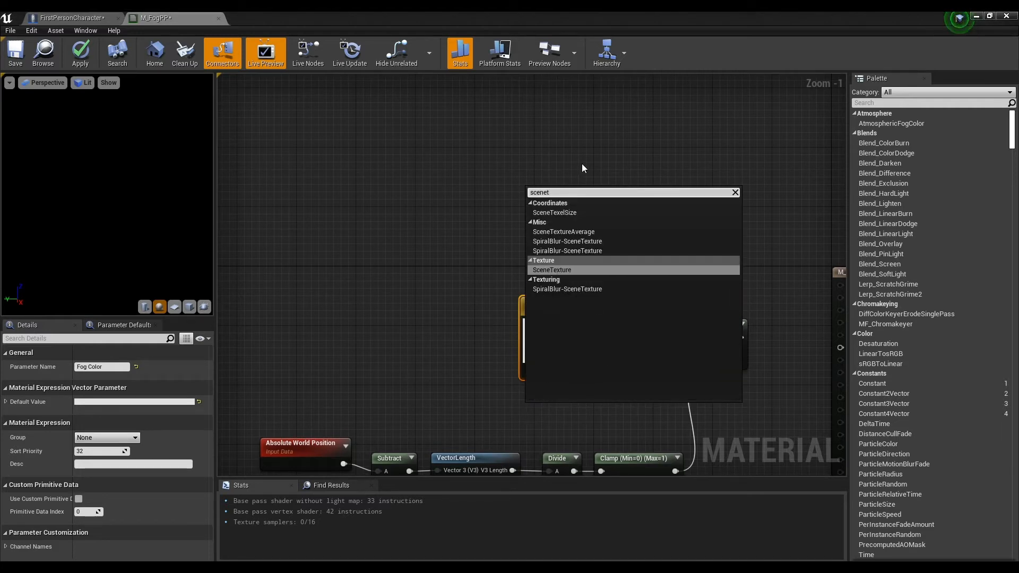
pyautogui.click(551, 270)
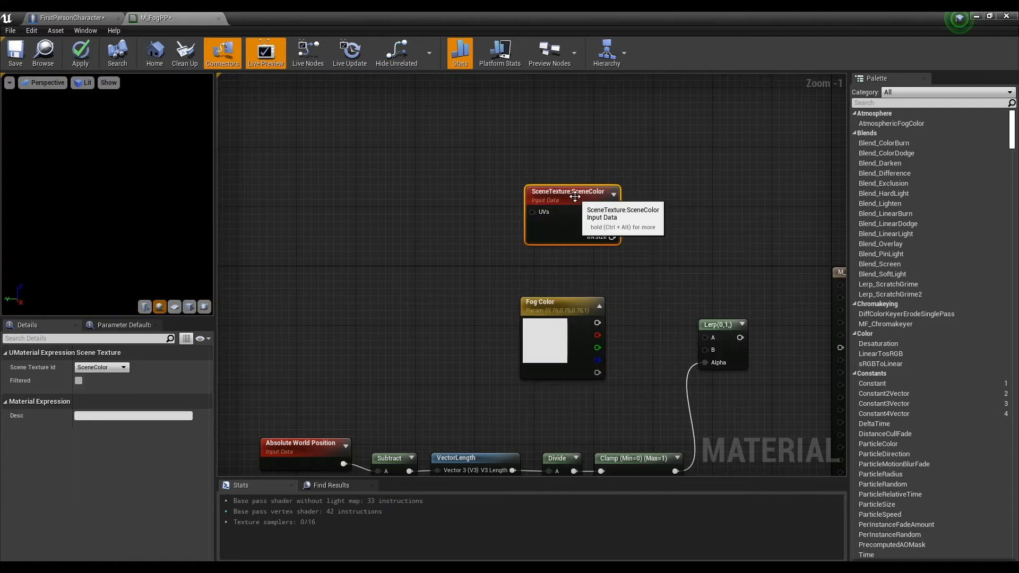
pyautogui.click(122, 367)
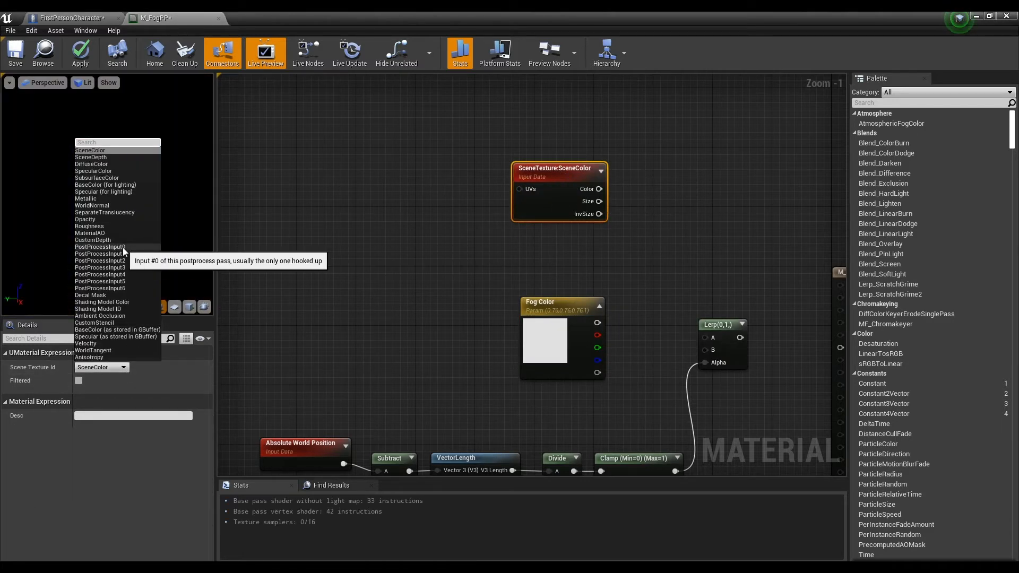
pyautogui.click(99, 247)
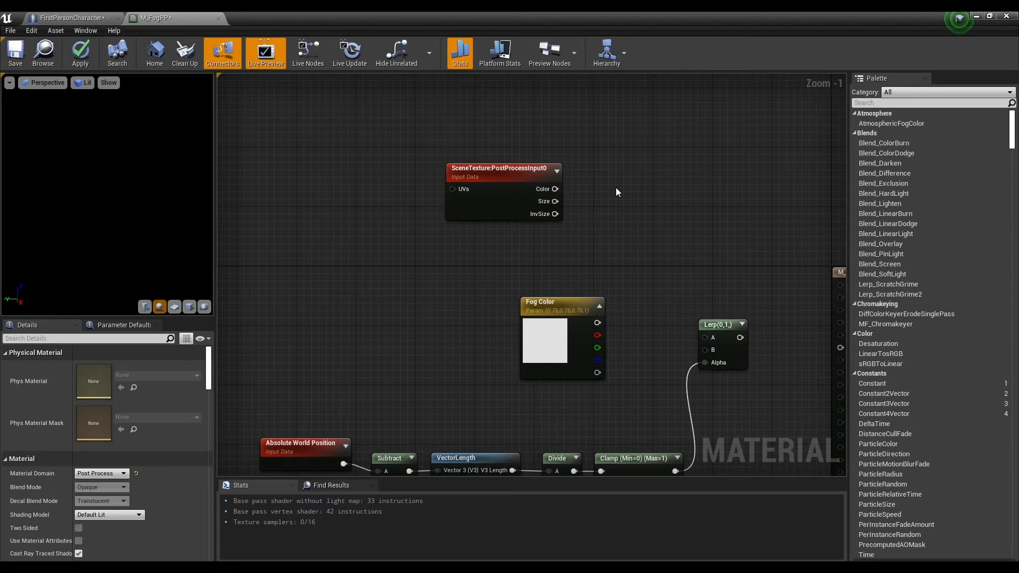
# Add a ComponentMask with B enabled and feed the Lerp result into Emissive Color.
pyautogui.write('compo')
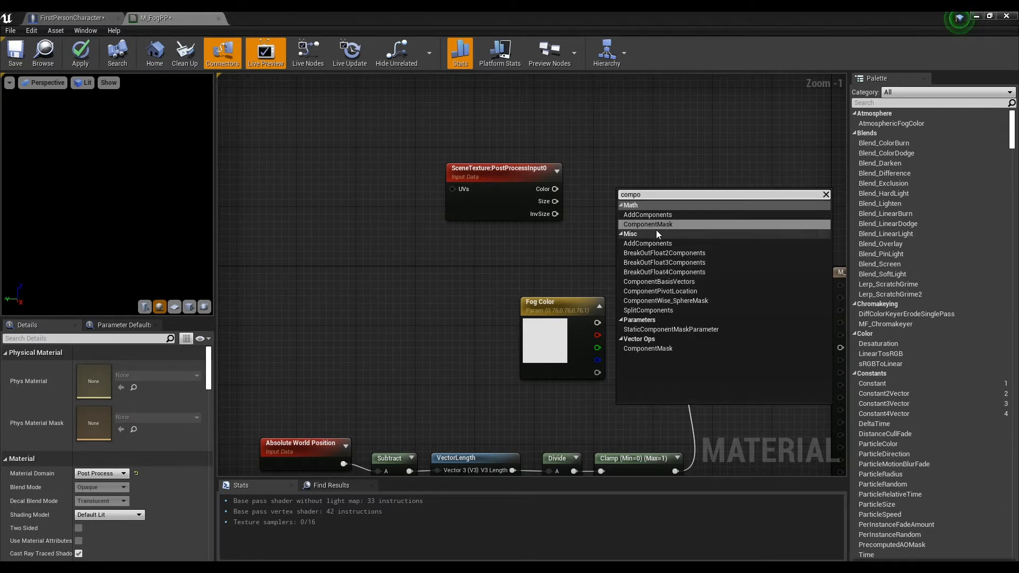
pyautogui.click(647, 224)
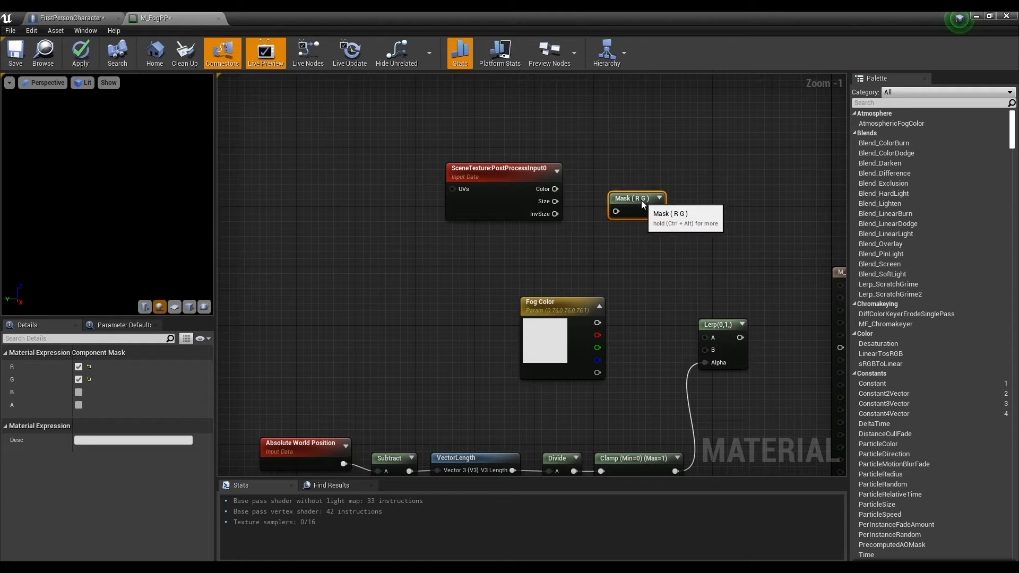
pyautogui.click(79, 393)
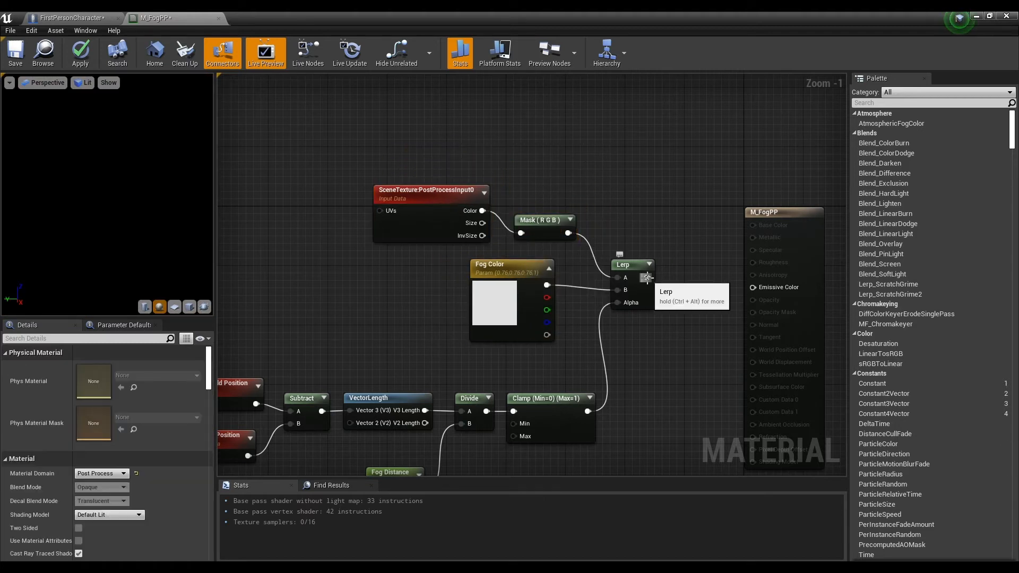
pyautogui.moveTo(649, 264); pyautogui.dragTo(751, 287)
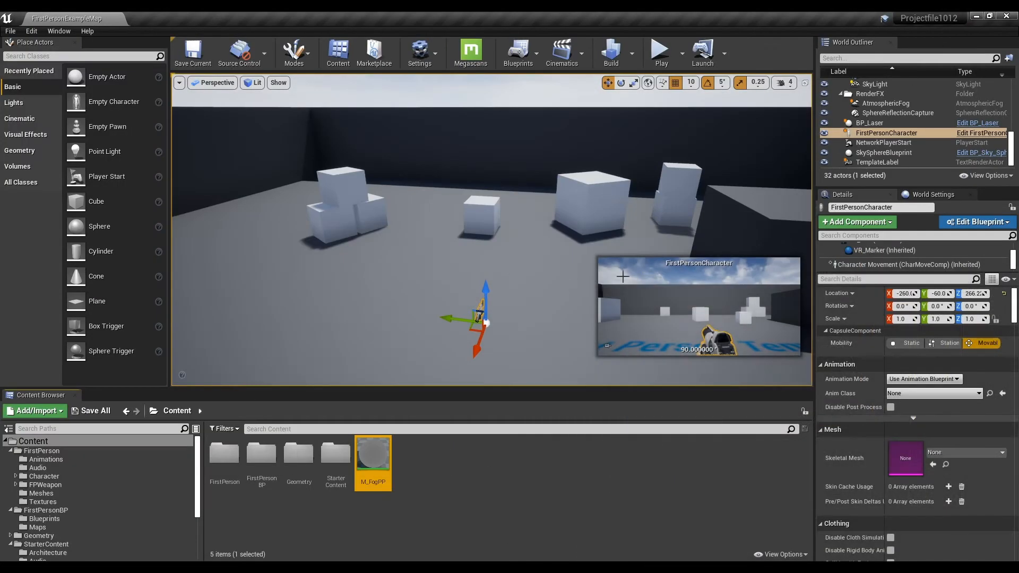
pyautogui.moveTo(373, 452)
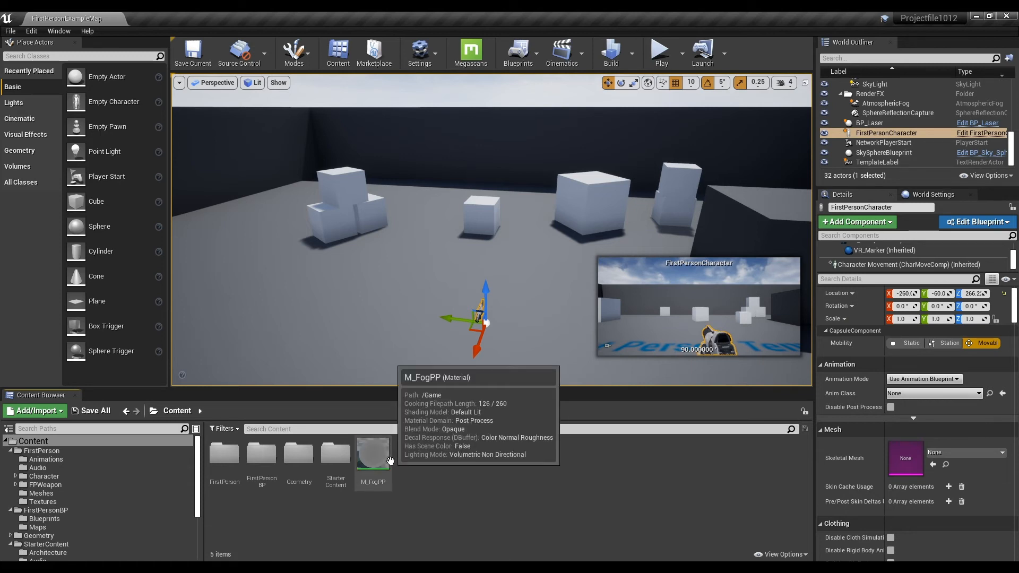
# Generate a Material Instance from the M_FogPP asset's context menu.
pyautogui.click(373, 453)
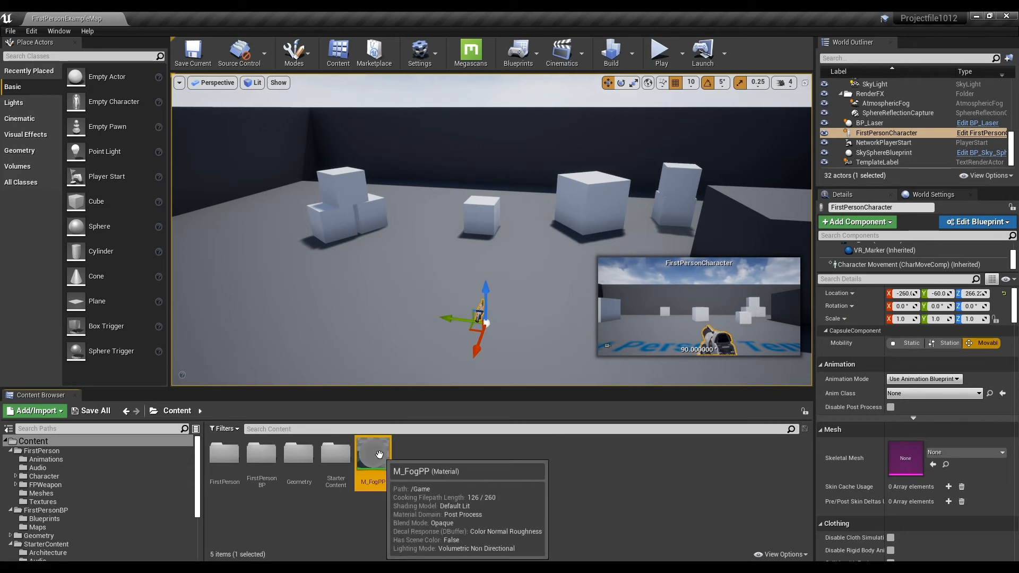
pyautogui.rightClick(373, 455)
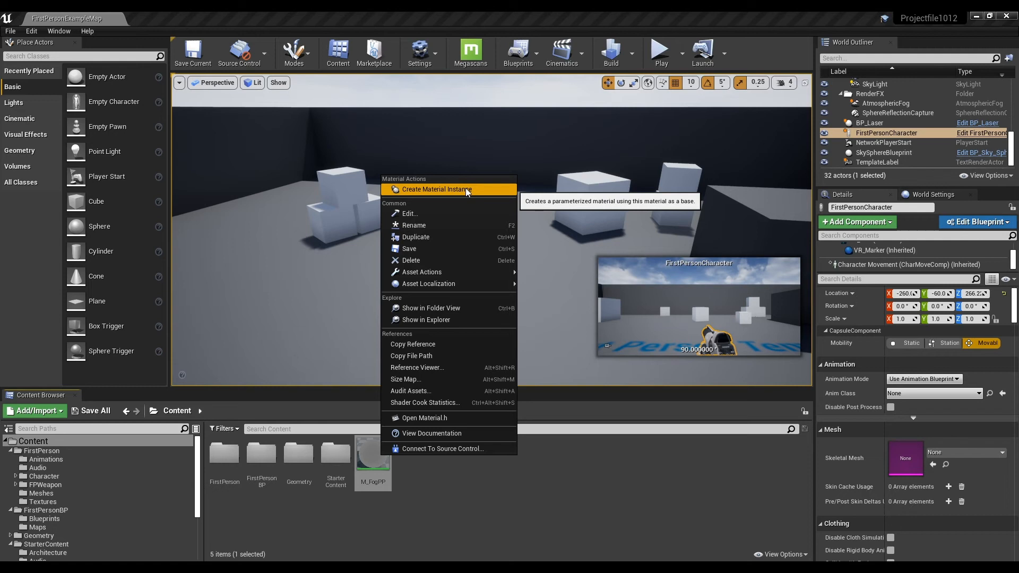
pyautogui.click(436, 189)
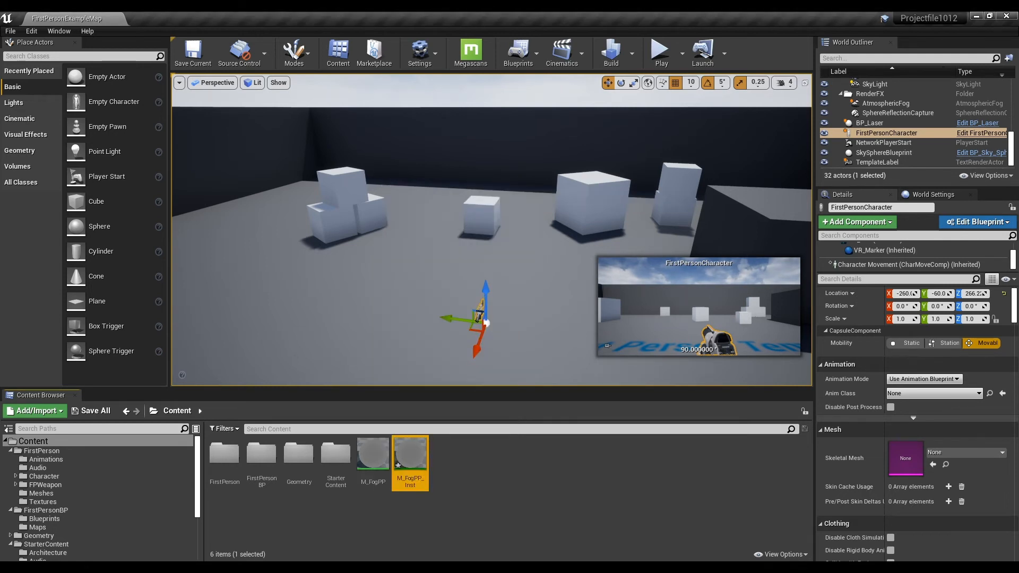
pyautogui.moveTo(978, 133)
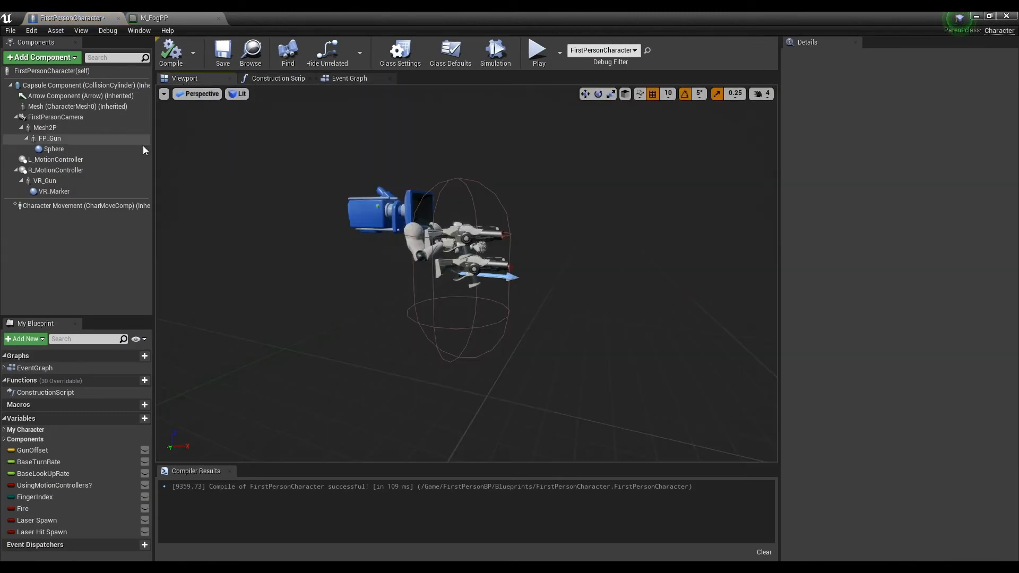
pyautogui.moveTo(42, 57)
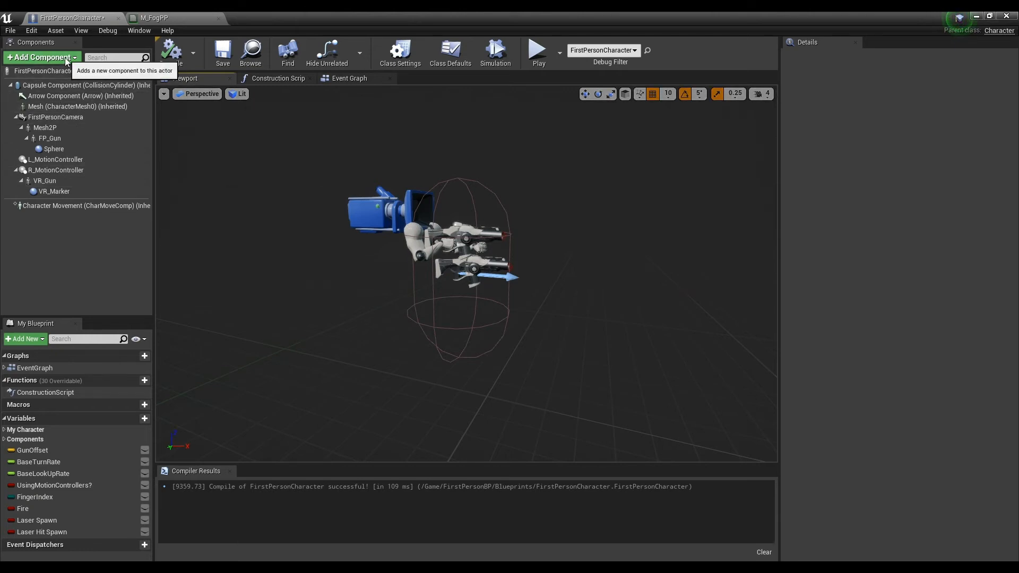
# Add a Post Process component to FirstPersonCharacter and compile the blueprint.
pyautogui.click(41, 57)
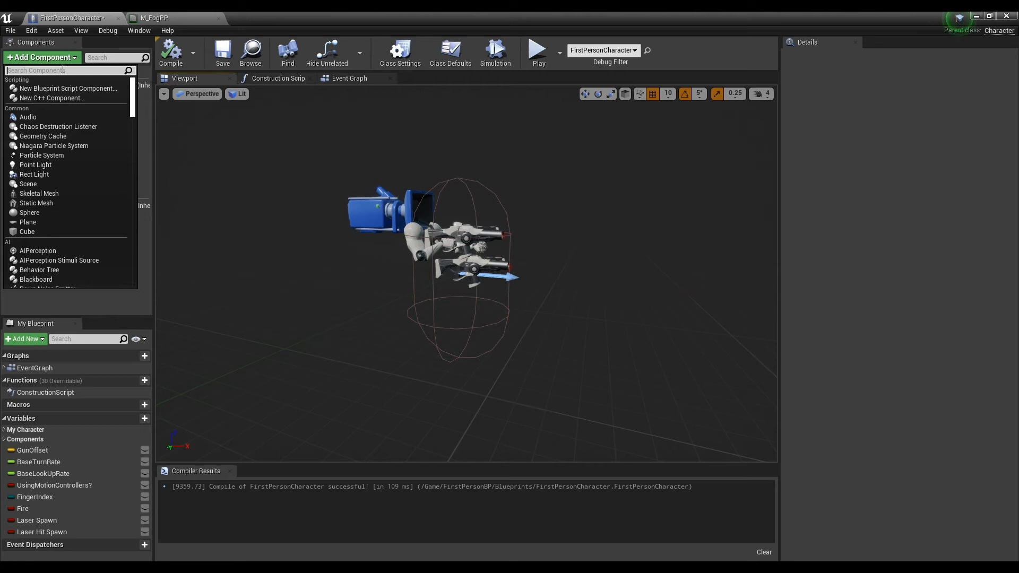
pyautogui.write('post')
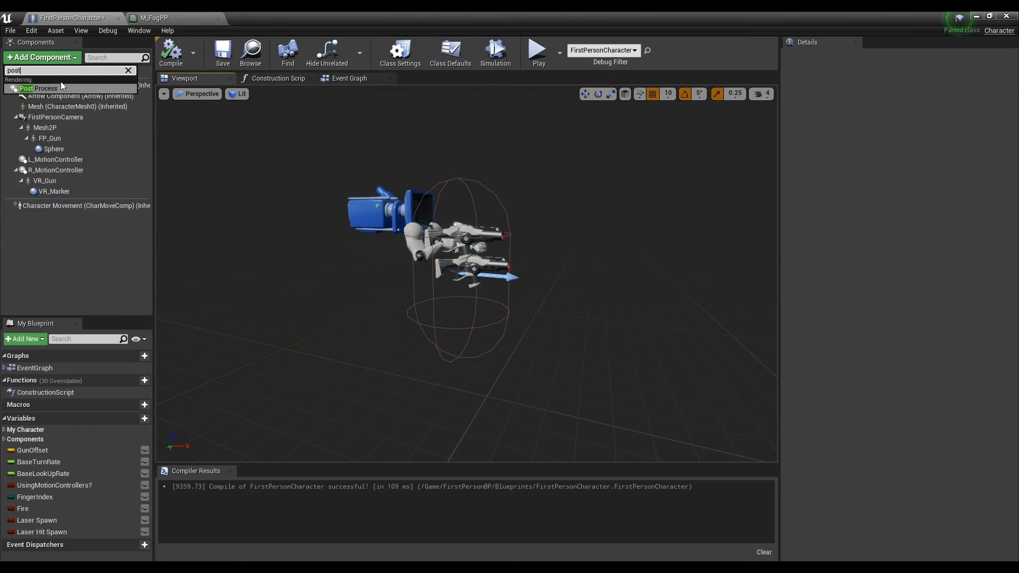
pyautogui.click(38, 87)
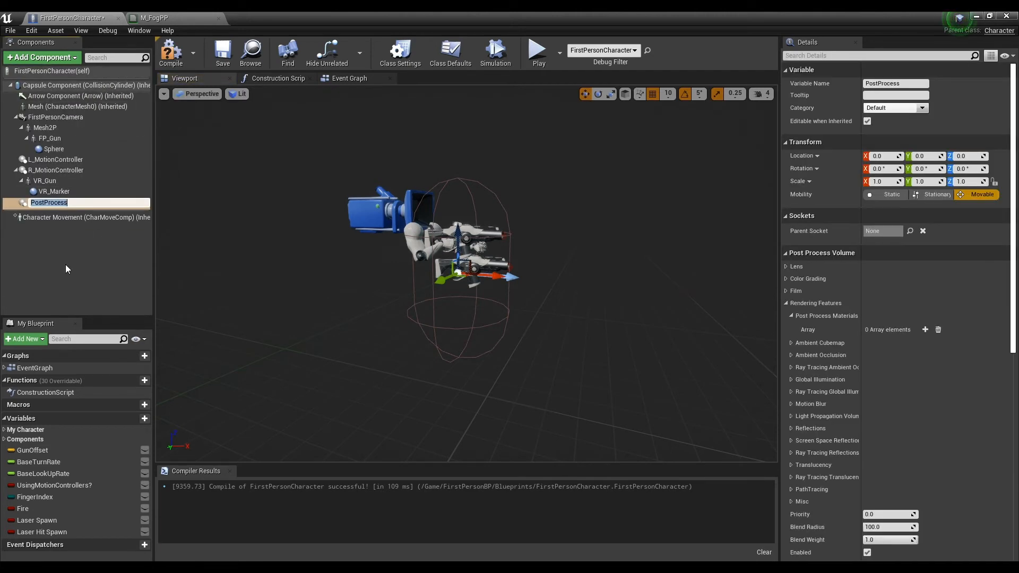
pyautogui.click(171, 53)
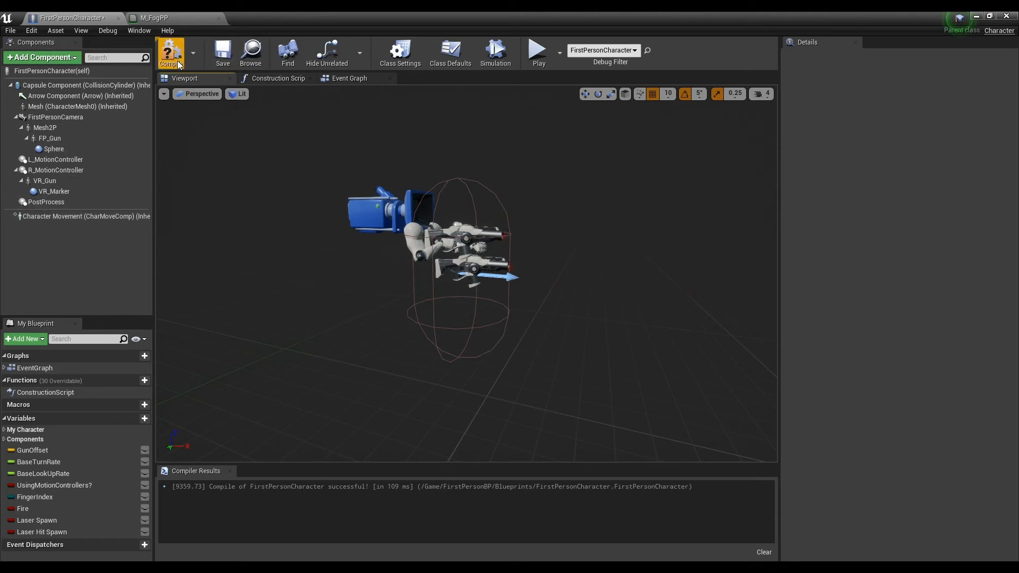
pyautogui.click(47, 202)
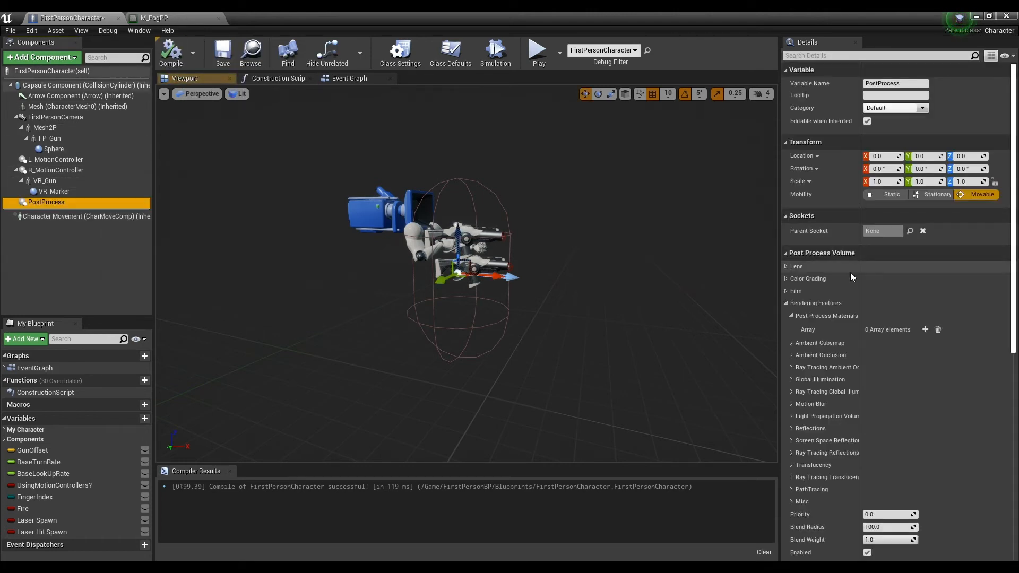
pyautogui.moveTo(815, 323)
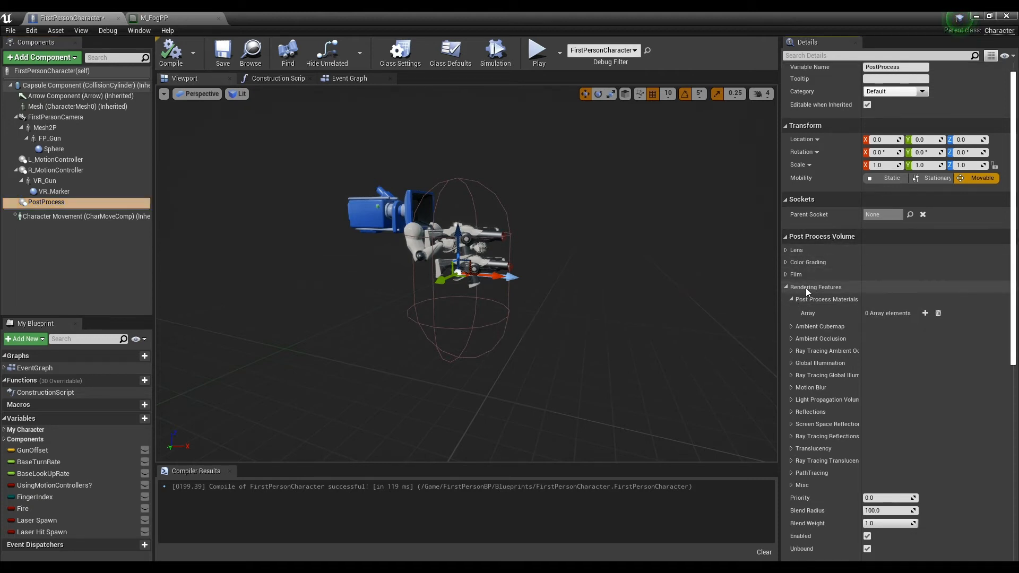
pyautogui.moveTo(826, 299)
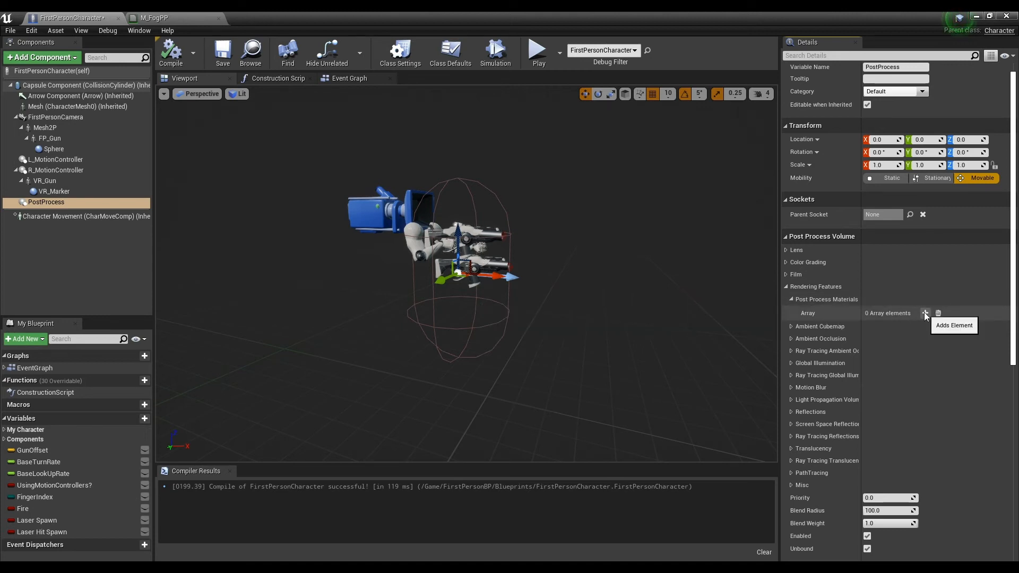
# Add M_FogPP_Inst as an asset reference under Post Process Materials and compile the character.
pyautogui.click(924, 313)
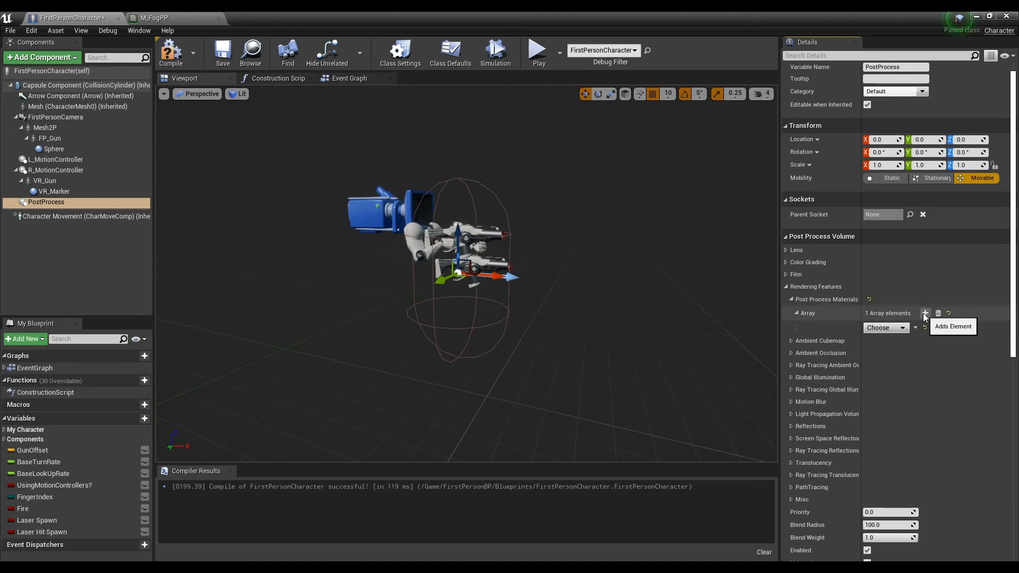
pyautogui.click(886, 327)
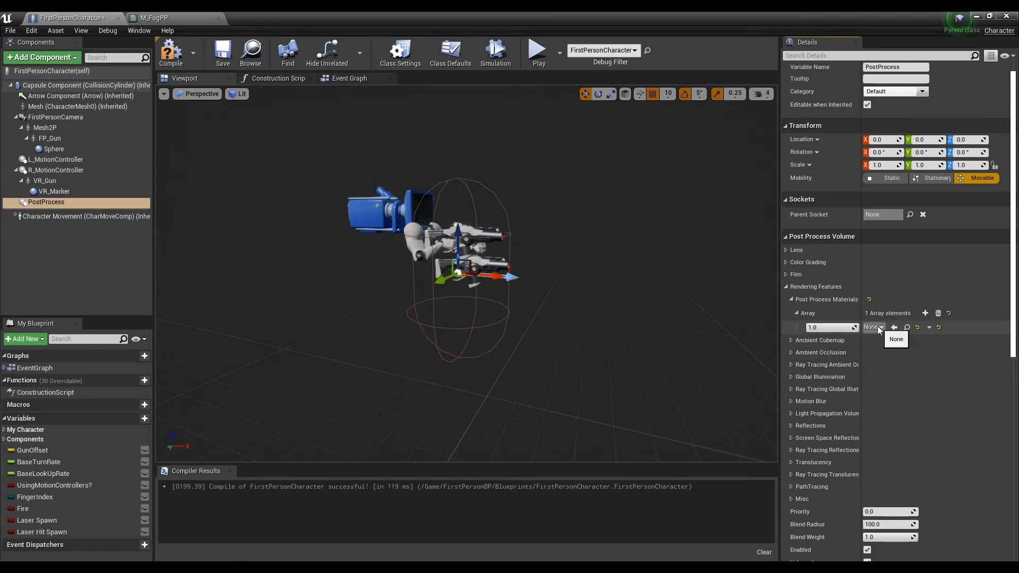
pyautogui.click(873, 327)
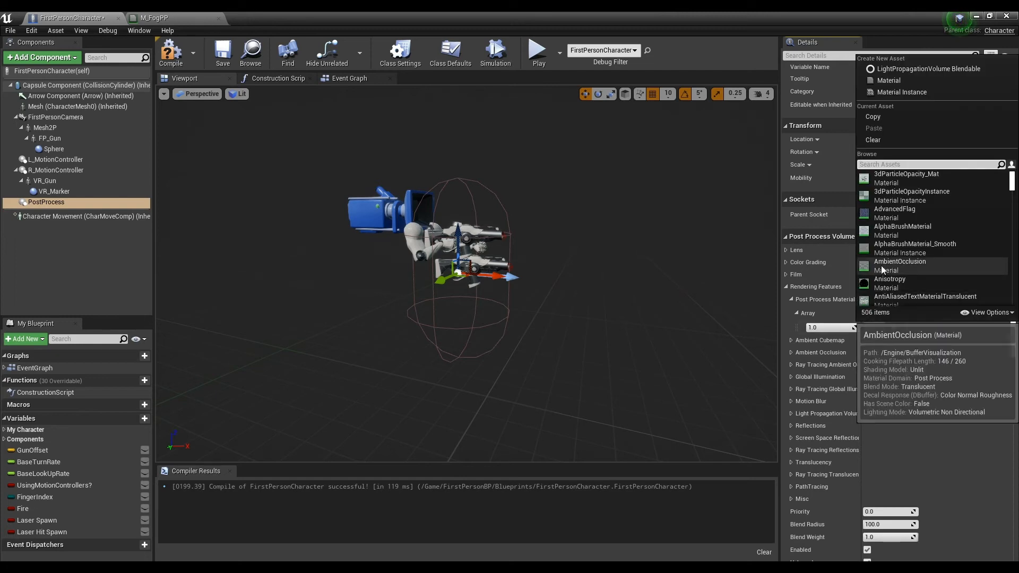
pyautogui.write('fog')
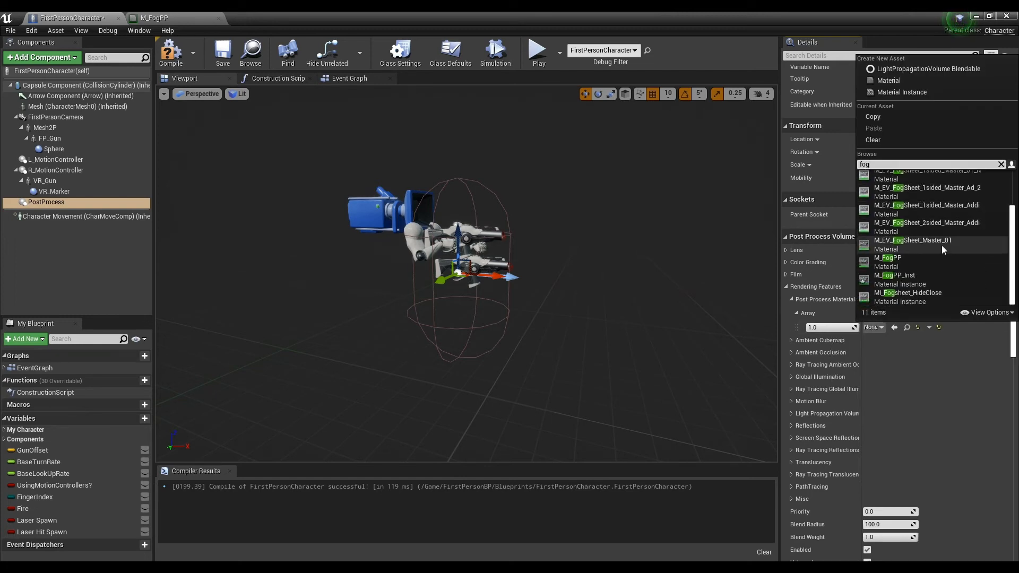
pyautogui.click(895, 275)
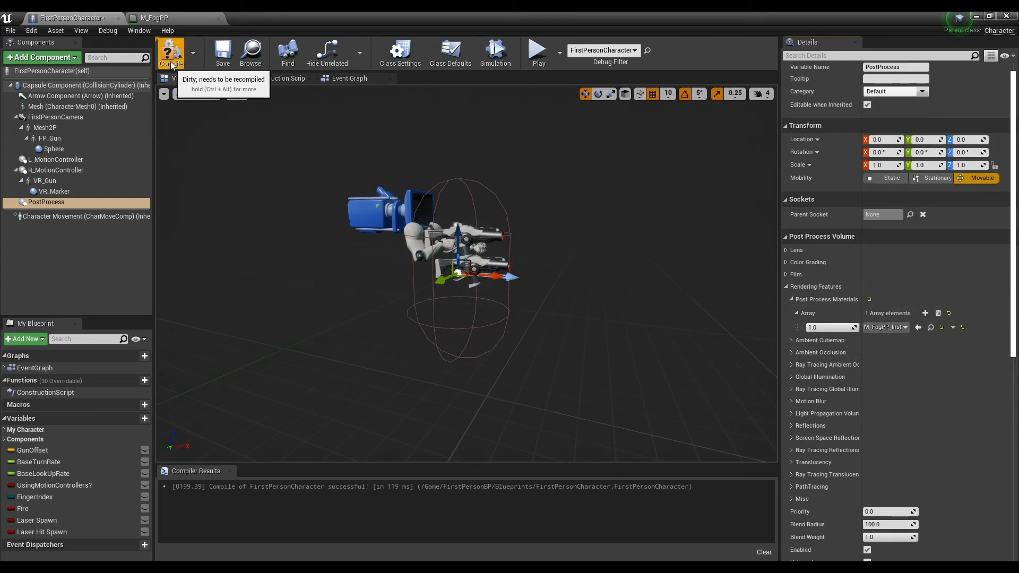
pyautogui.click(171, 54)
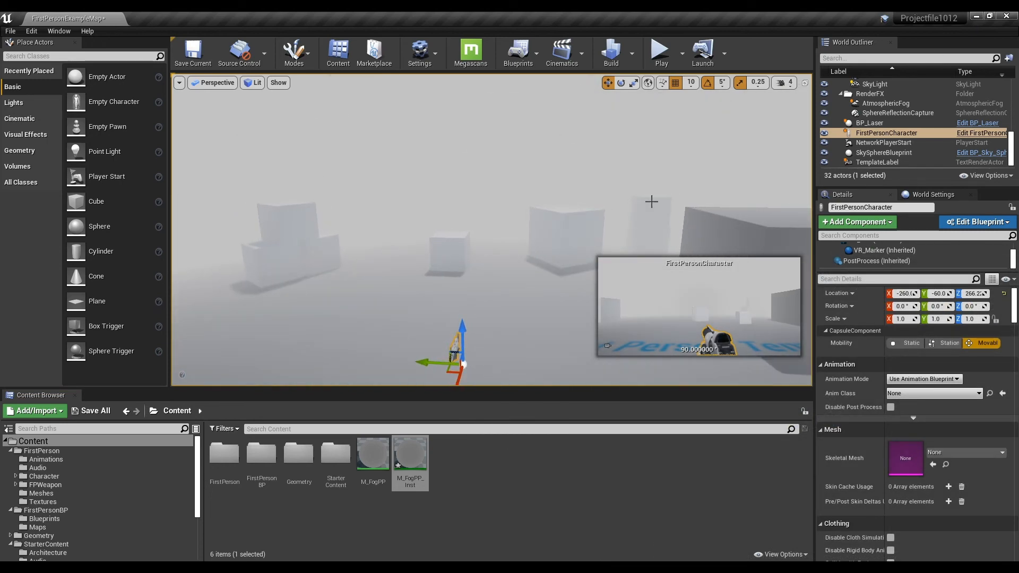
# Open M_FogPP_Inst from the Content Browser and move its editor to the lower left.
pyautogui.doubleClick(410, 453)
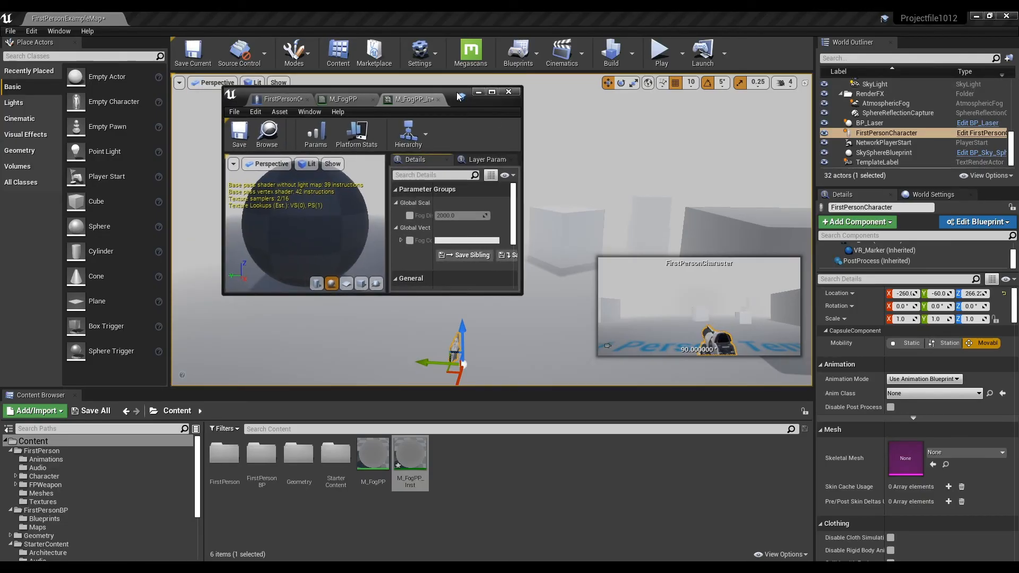
pyautogui.moveTo(371, 92); pyautogui.dragTo(150, 351)
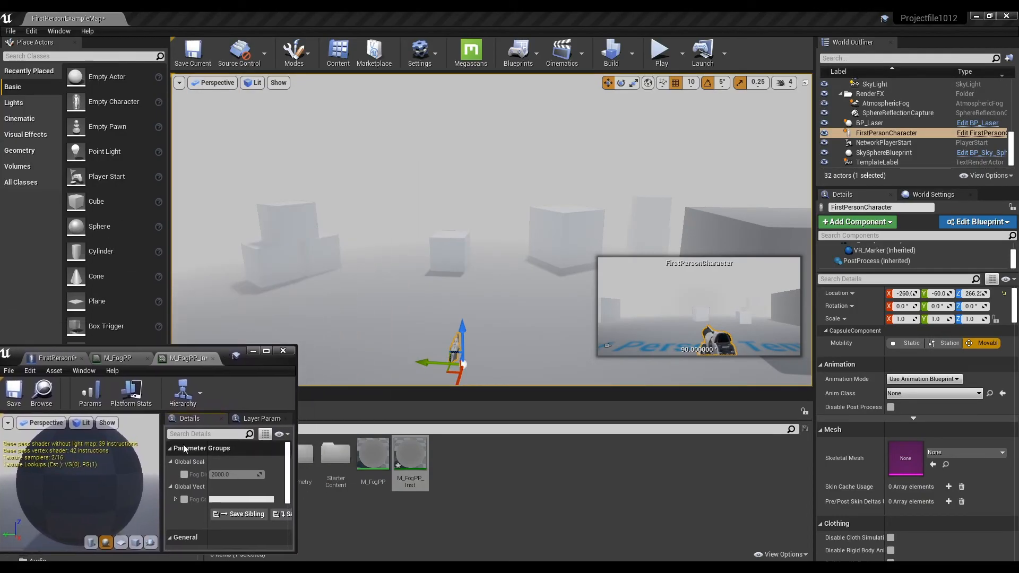